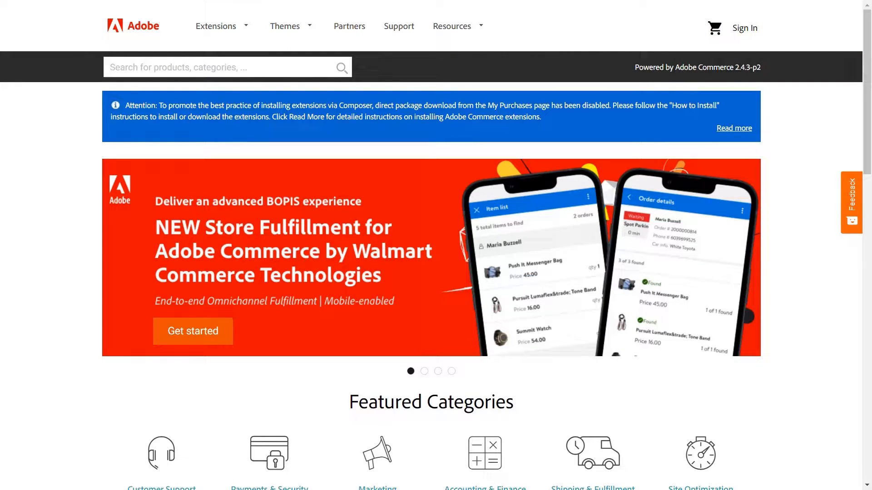
Search the Marketplace for 'saml' and open the miniOrange SAML Single Sign On extension page
{"action": "left_click", "coordinate": [227, 67]}
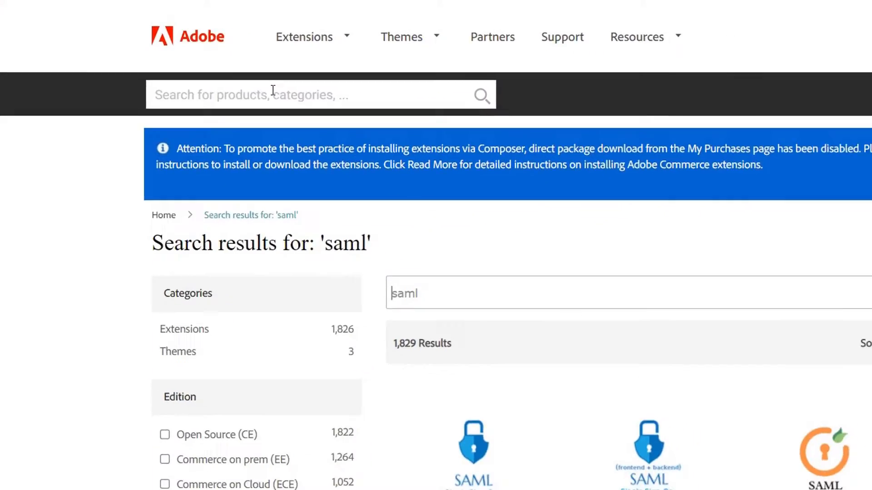
{"action": "left_click", "coordinate": [823, 451]}
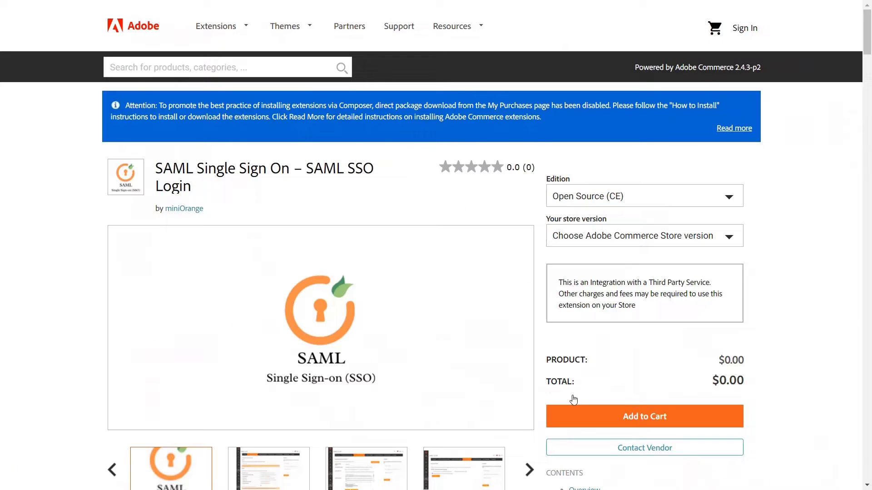
{"action": "mouse_move", "coordinate": [615, 425]}
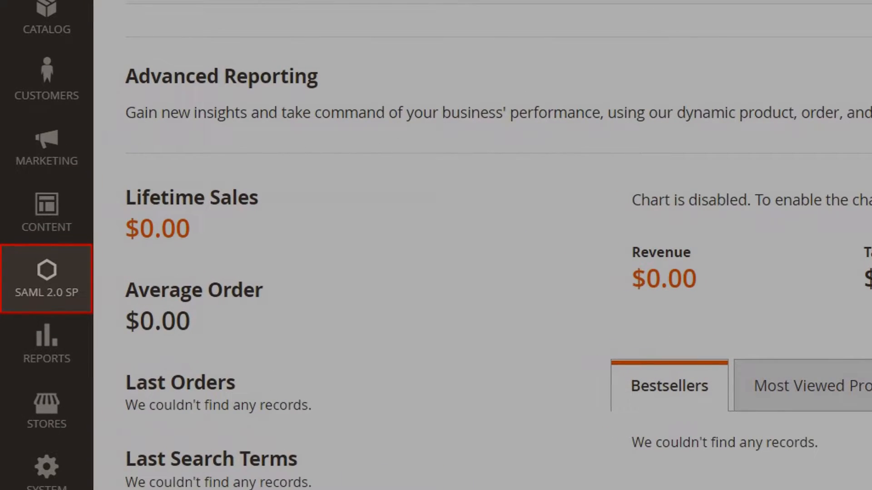
Go to the SAML 2.0 SP extension's Service Provider Metadata page in Magento Admin
{"action": "scroll", "scroll_direction": "up", "scroll_amount": 3}
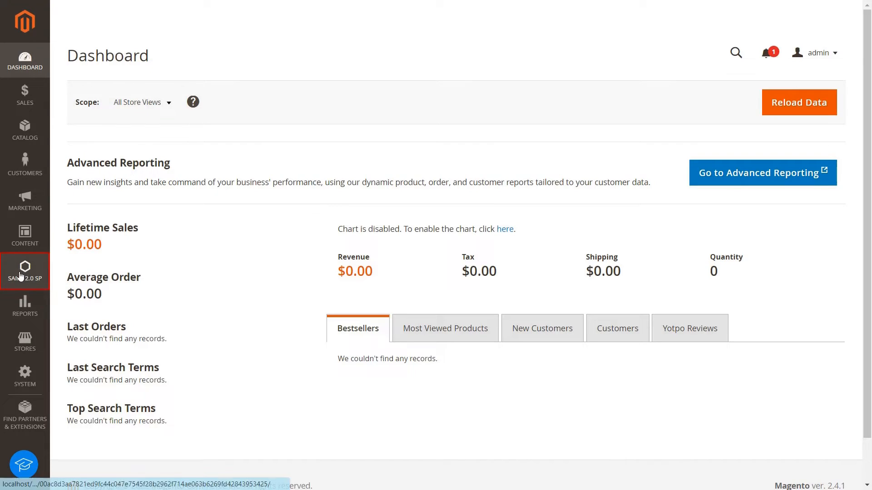
{"action": "left_click", "coordinate": [24, 272]}
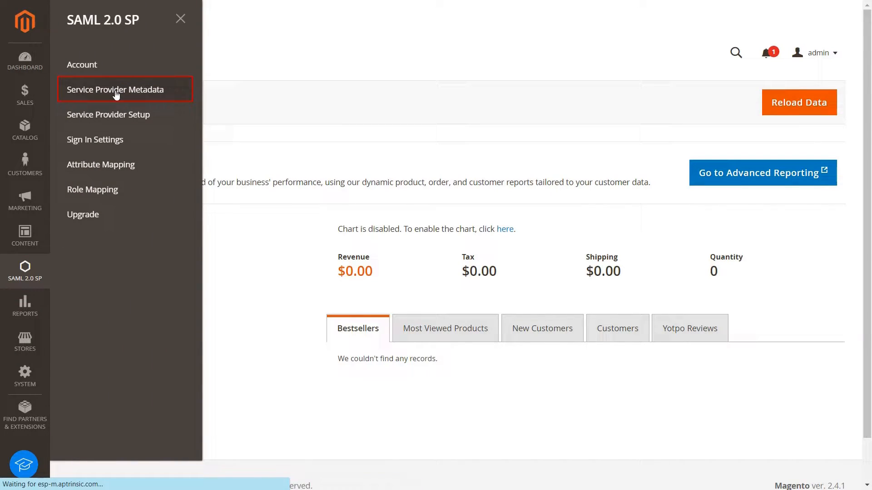
{"action": "left_click", "coordinate": [115, 90]}
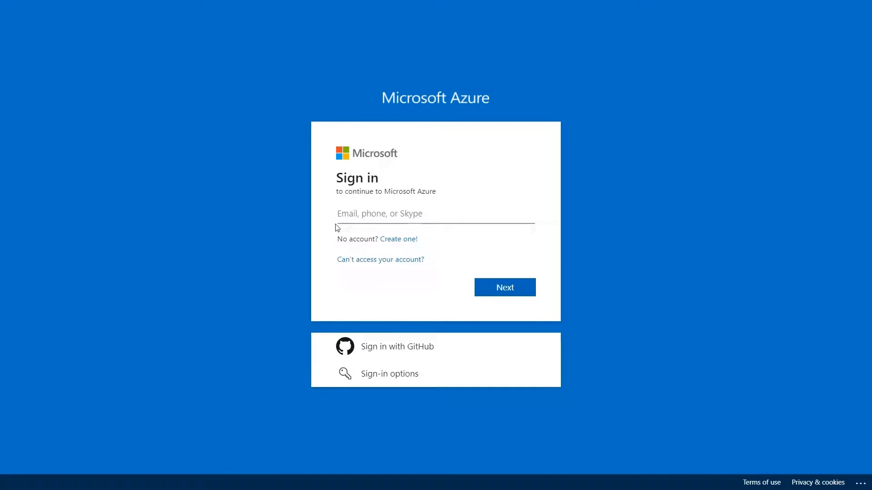
{"action": "type", "text": "demo@gmail.com"}
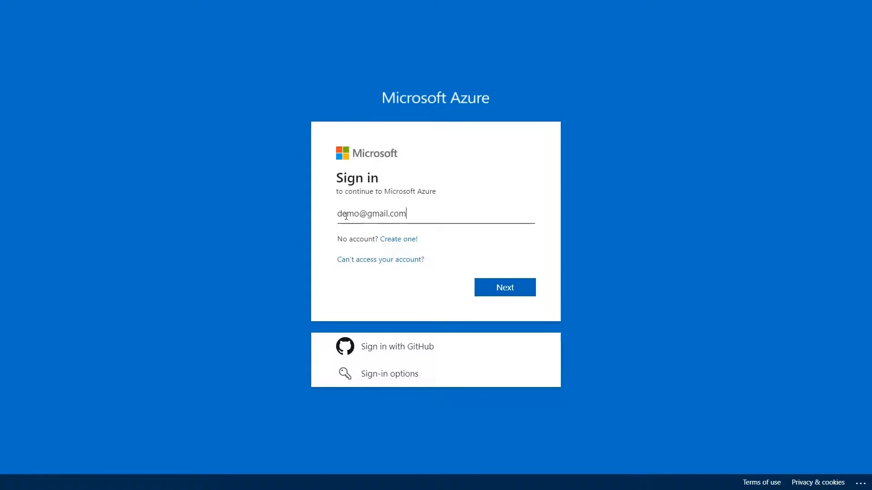
{"action": "left_click", "coordinate": [503, 287]}
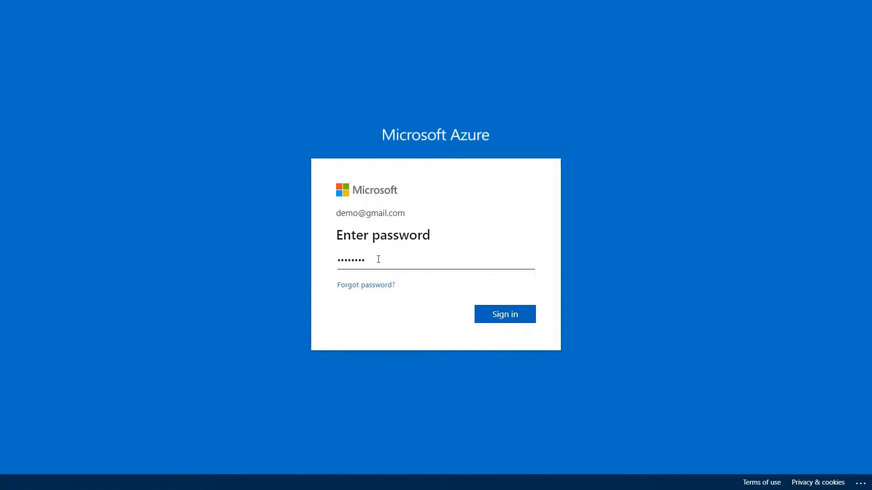
{"action": "left_click", "coordinate": [504, 315]}
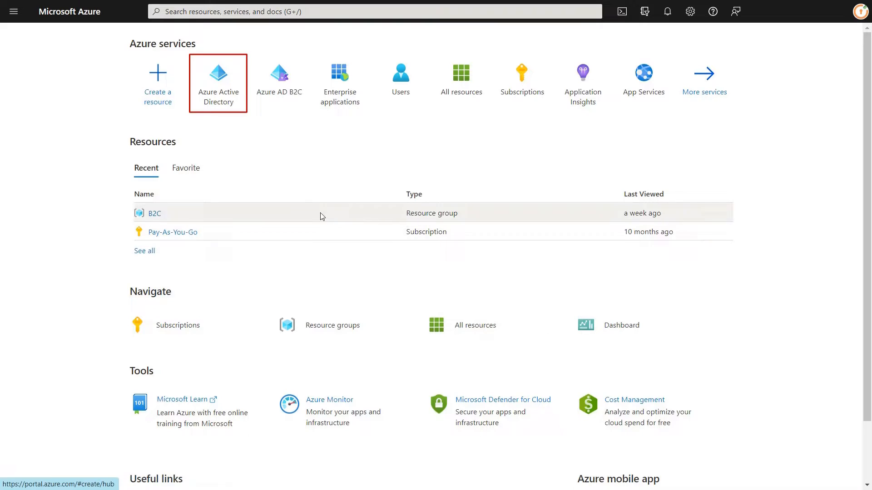
{"action": "left_click", "coordinate": [217, 71]}
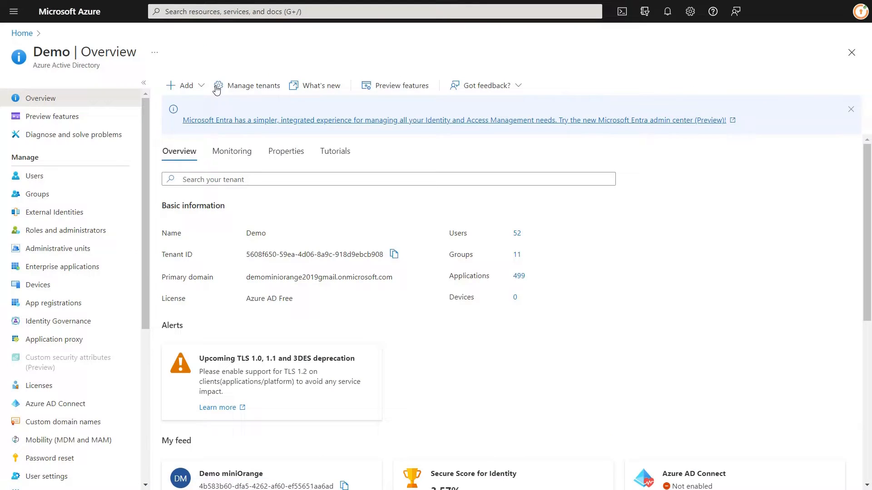
Start a new app registration named Magento_SAML_Azure_AD allowing any directory and personal Microsoft accounts
{"action": "left_click", "coordinate": [186, 85]}
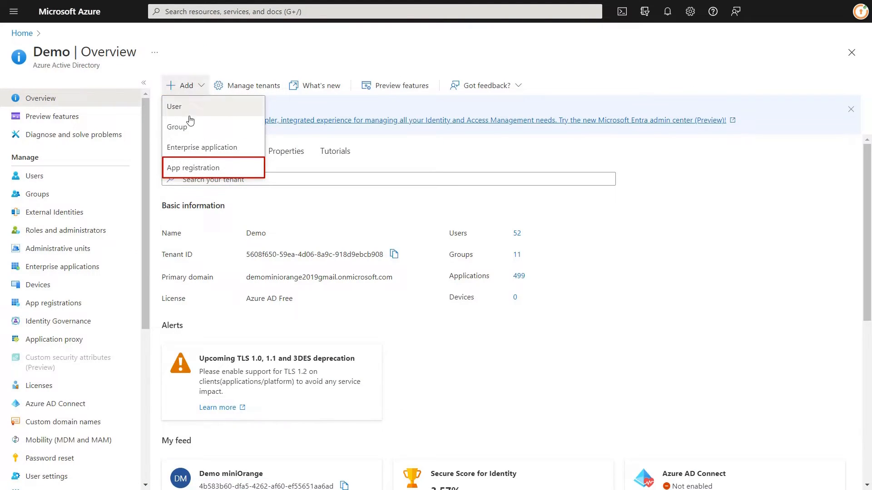
{"action": "left_click", "coordinate": [192, 167]}
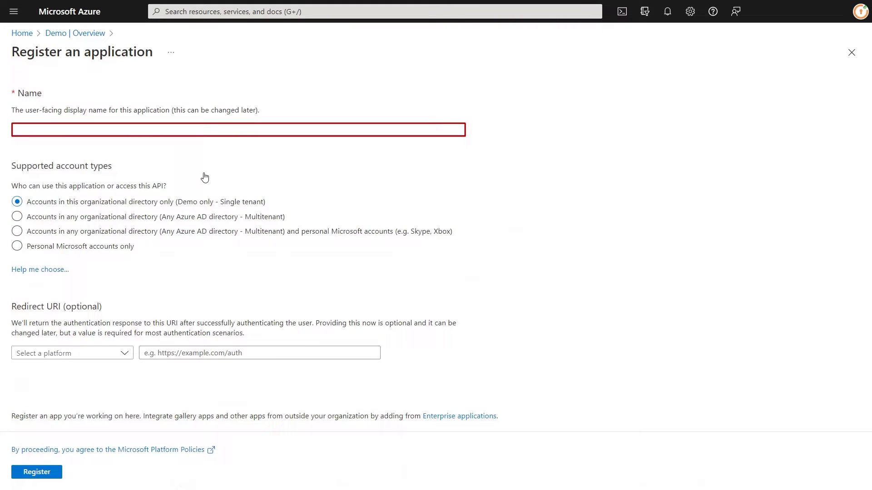
{"action": "type", "text": "Magento_SAML_"}
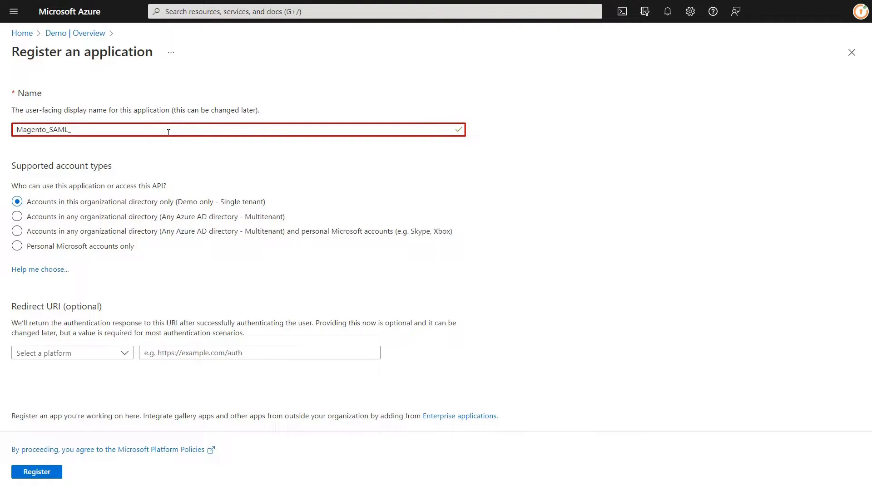
{"action": "type", "text": "Azure_AD"}
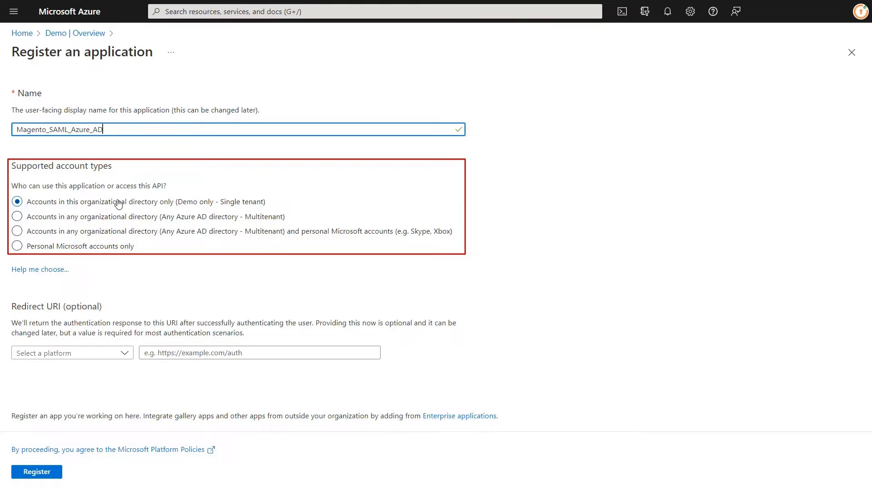
{"action": "left_click", "coordinate": [17, 232]}
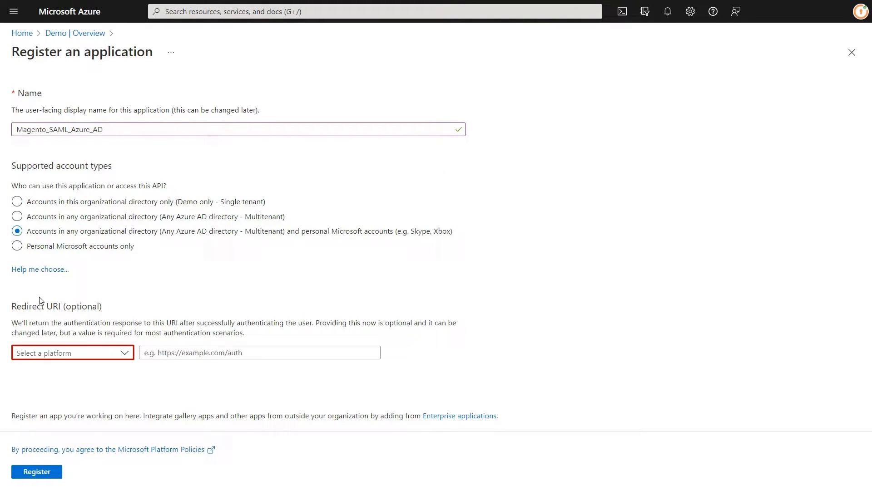
{"action": "left_click", "coordinate": [72, 353]}
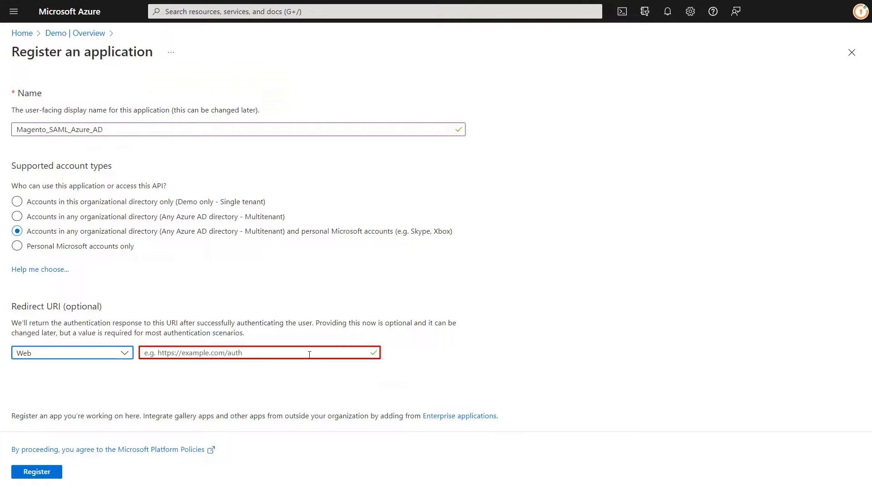
{"action": "type", "text": "http://localhost/magento/mospsaml/actions/spObserver"}
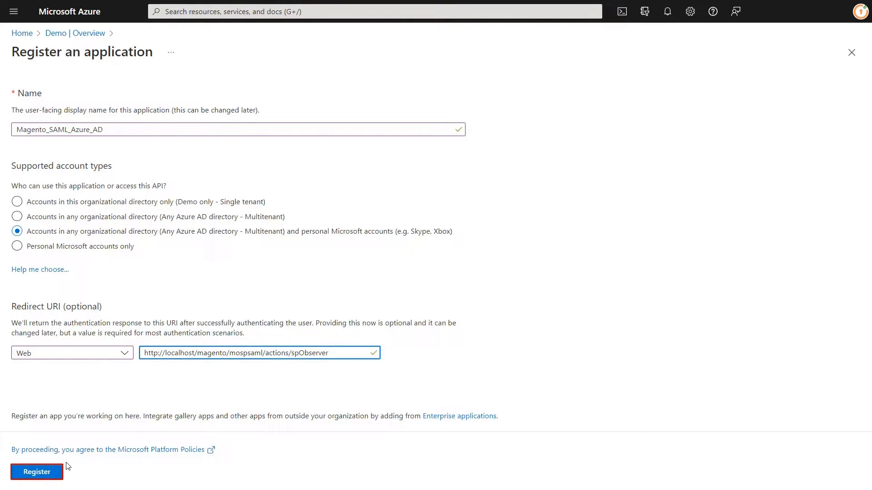
{"action": "left_click", "coordinate": [36, 472]}
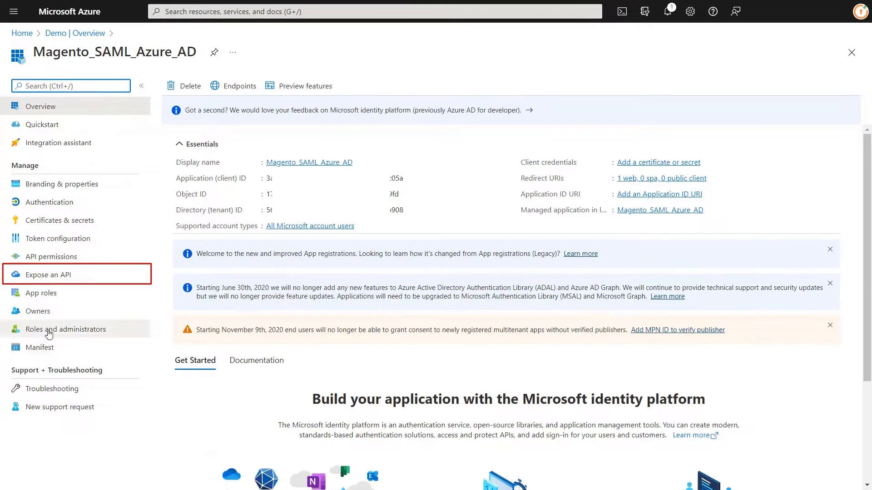
Under Expose an API, save the Application ID URI as api://localhost/magento/mospsaml/metadata/index from the SP entity ID
{"action": "left_click", "coordinate": [47, 274]}
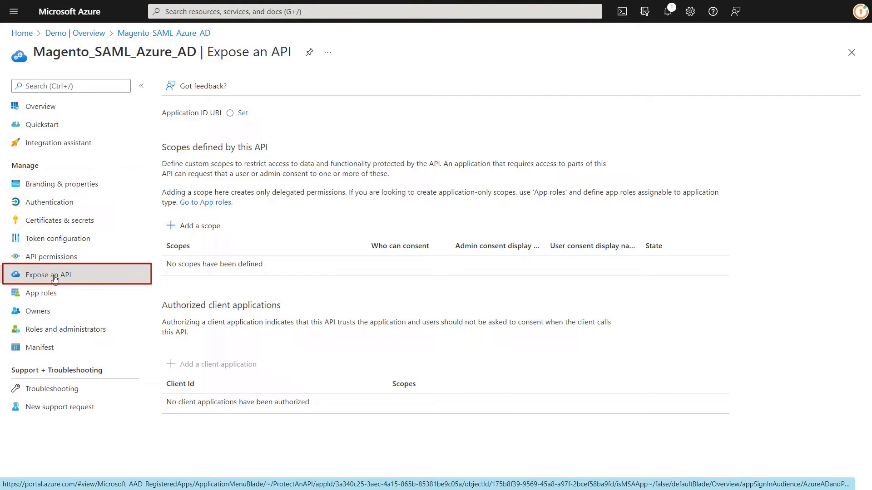
{"action": "left_click", "coordinate": [242, 113]}
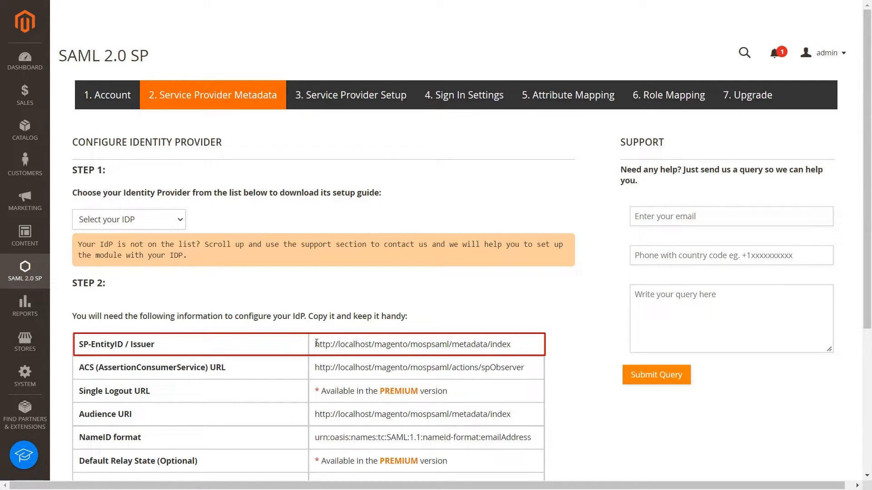
{"action": "triple_click", "coordinate": [412, 343]}
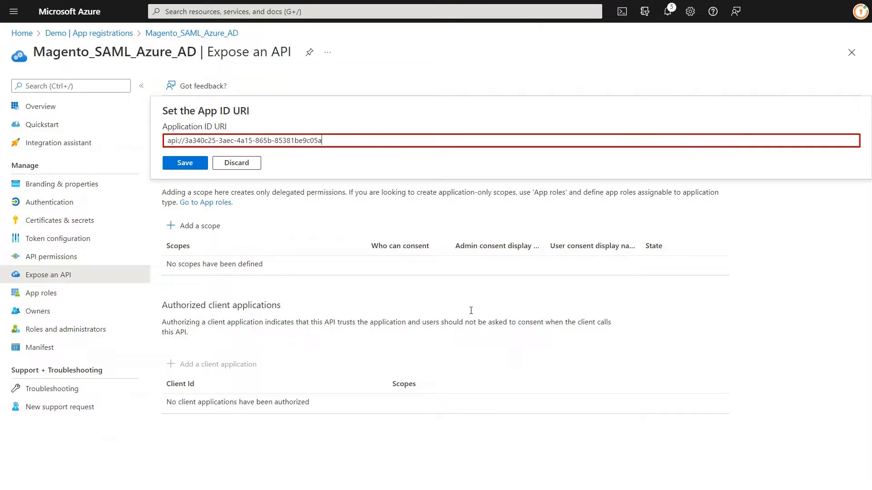
{"action": "type", "text": "api://localhost/magento/mospsaml/metadata/index"}
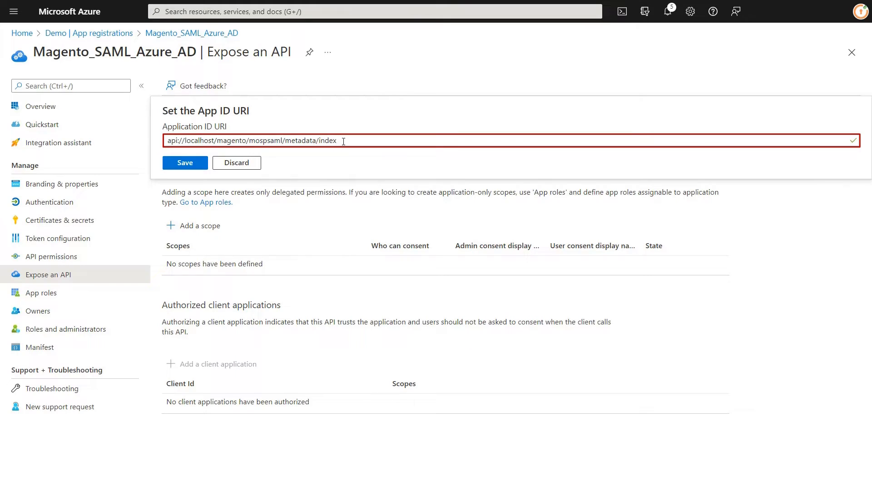
{"action": "left_click", "coordinate": [185, 163]}
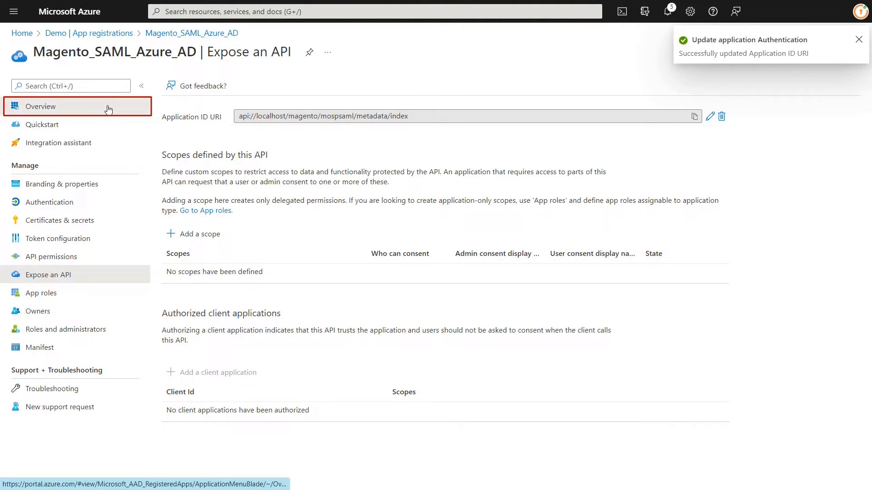
Open the app's Endpoints list to get the Federation metadata document URL
{"action": "left_click", "coordinate": [40, 106]}
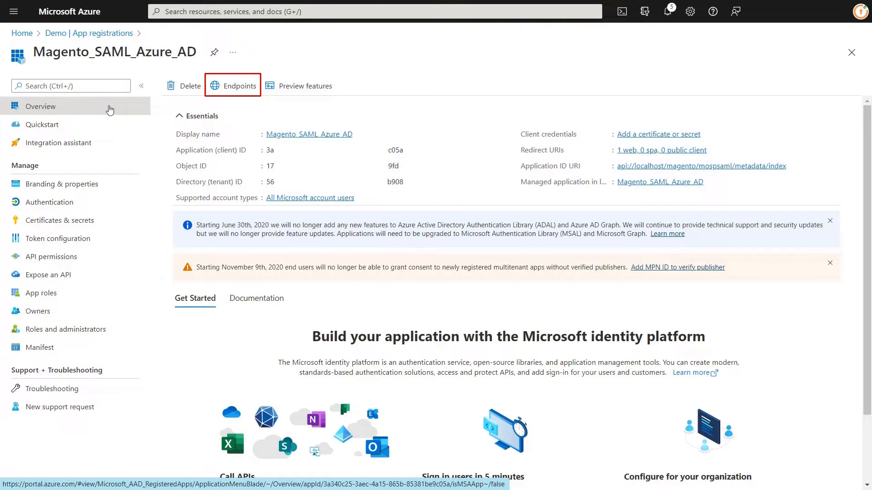
{"action": "left_click", "coordinate": [232, 85]}
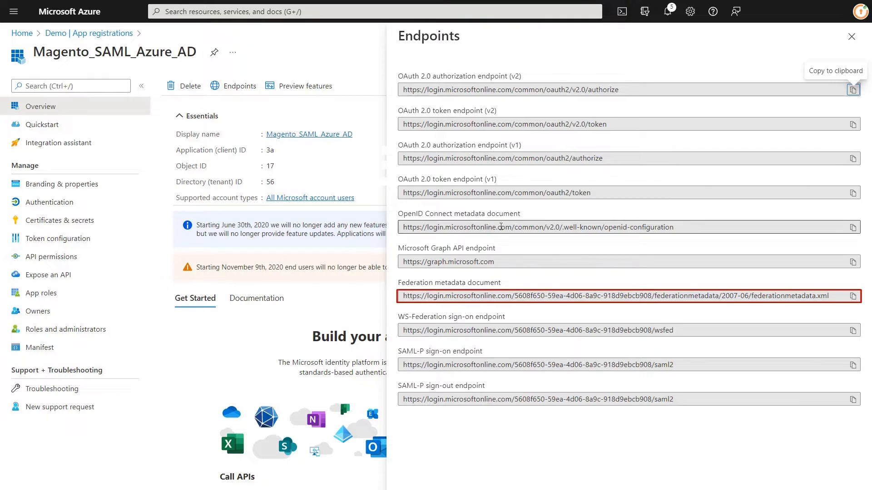
{"action": "mouse_move", "coordinate": [855, 295]}
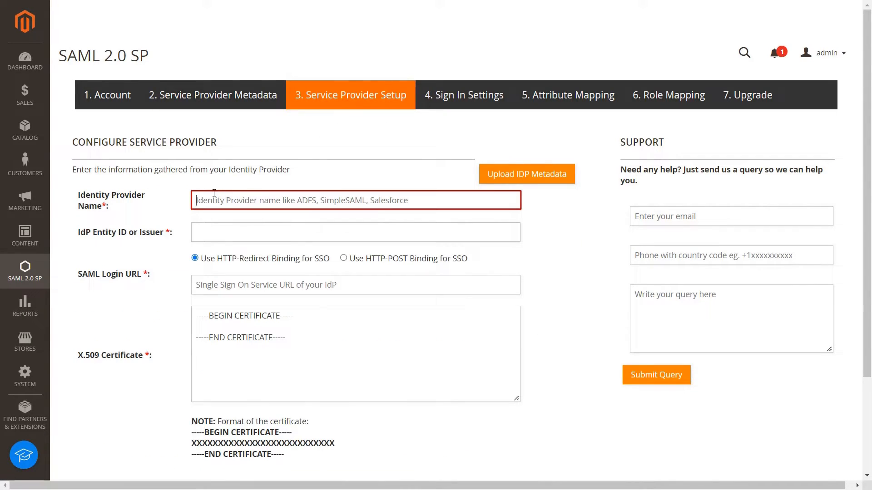
Name the provider Azure_AD, upload IDP metadata from the federation URL, and test the configuration
{"action": "type", "text": "Azure_AD"}
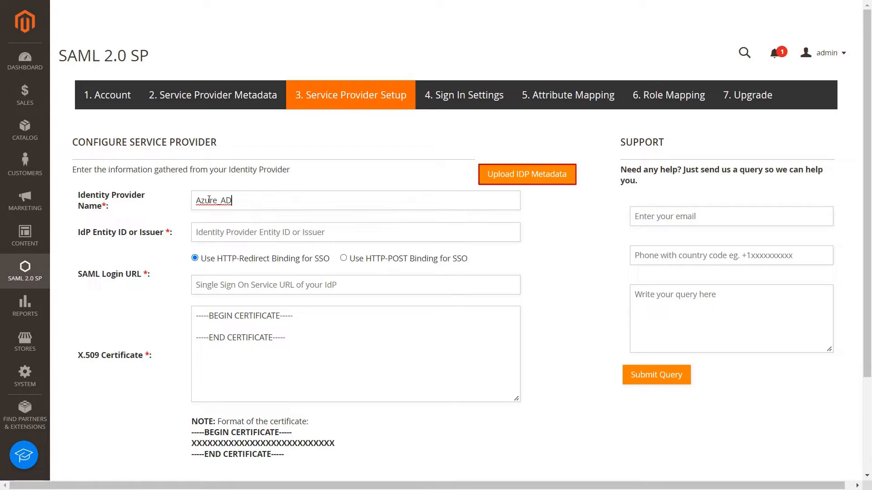
{"action": "left_click", "coordinate": [525, 175]}
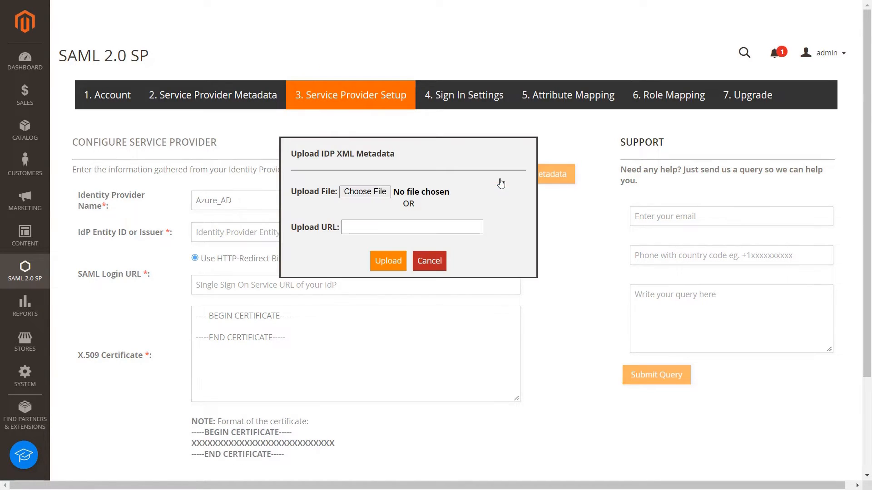
{"action": "left_click", "coordinate": [411, 227]}
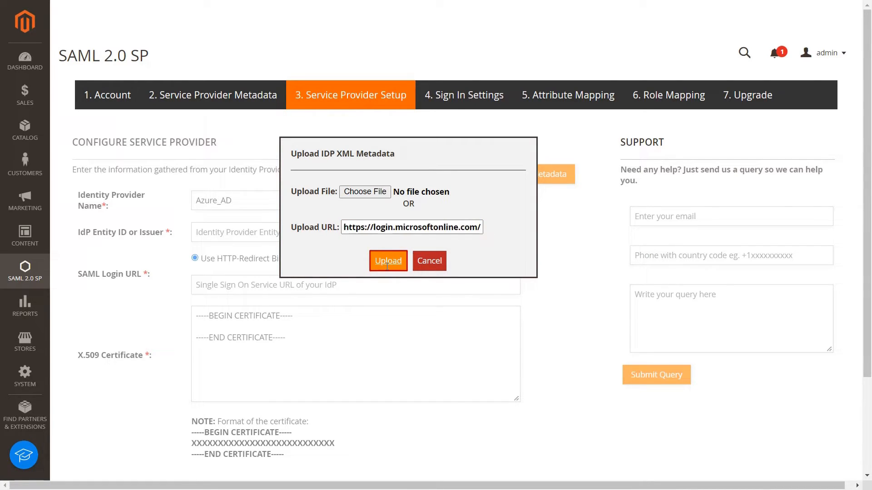
{"action": "left_click", "coordinate": [388, 261]}
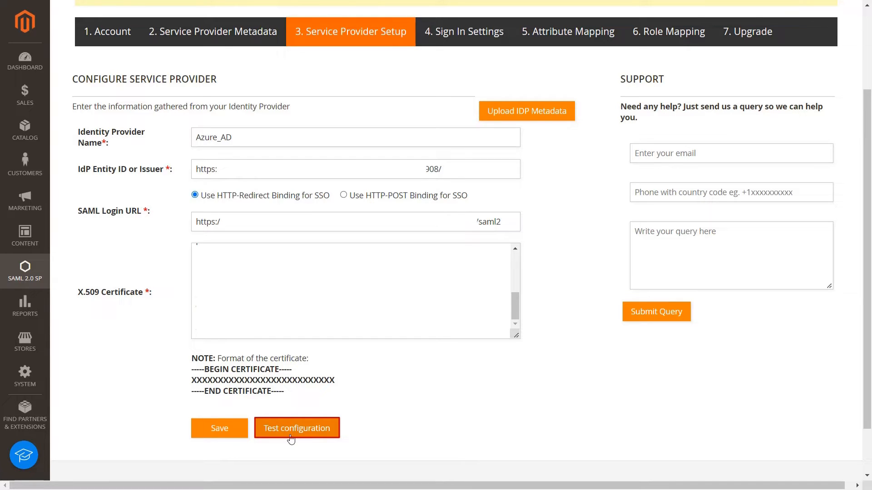
{"action": "left_click", "coordinate": [297, 428]}
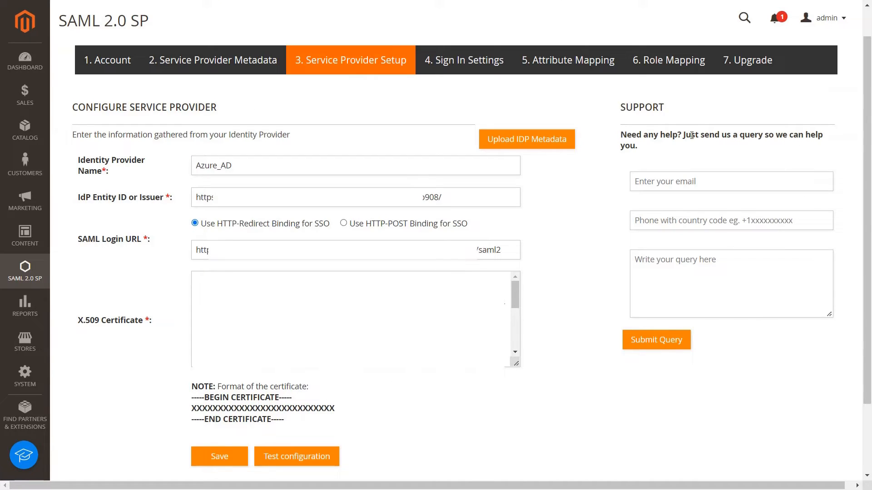
Switch to Customer View, sign in via Login with Azure_AD using Microsoft credentials to reach My Account
{"action": "left_click", "coordinate": [823, 17]}
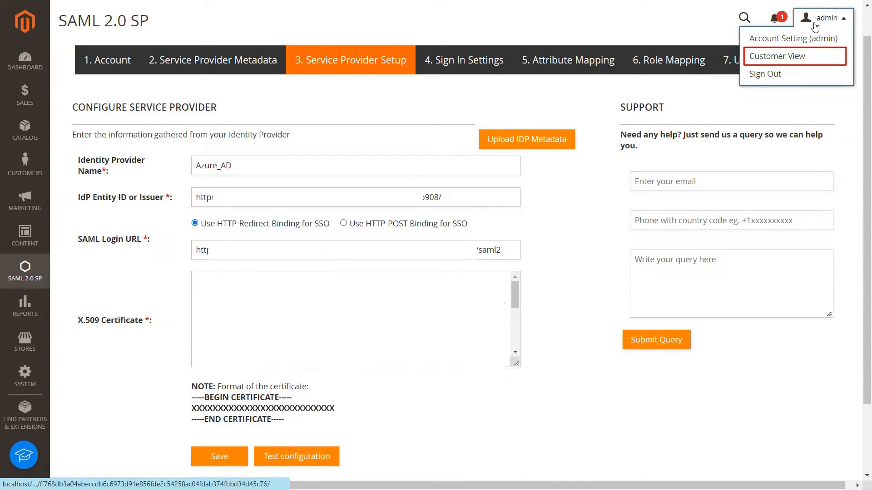
{"action": "left_click", "coordinate": [778, 56]}
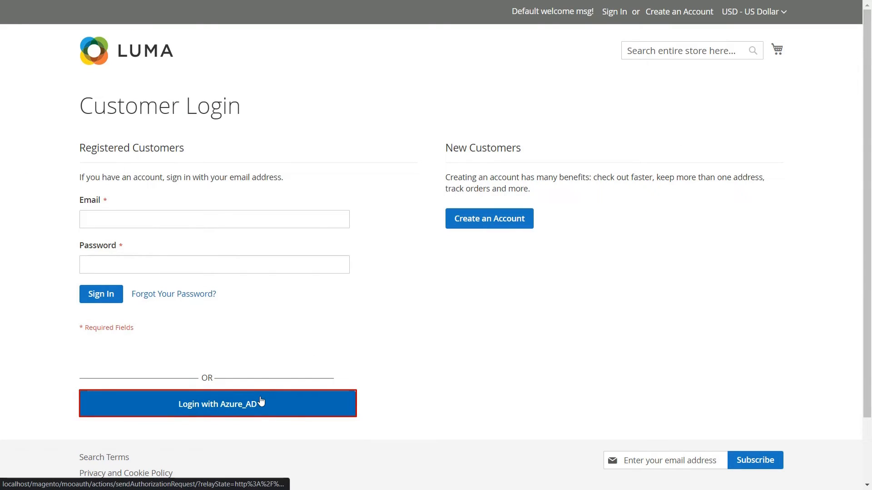
{"action": "left_click", "coordinate": [217, 403]}
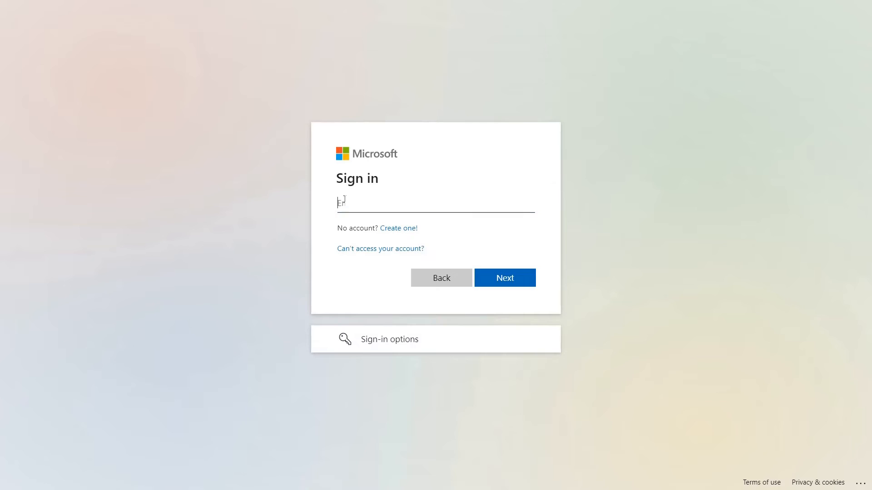
{"action": "left_click", "coordinate": [504, 278]}
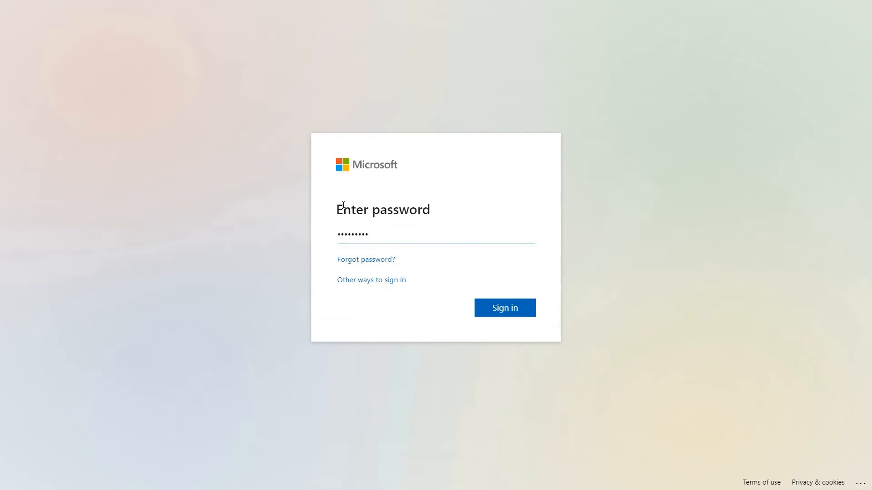
{"action": "left_click", "coordinate": [504, 308]}
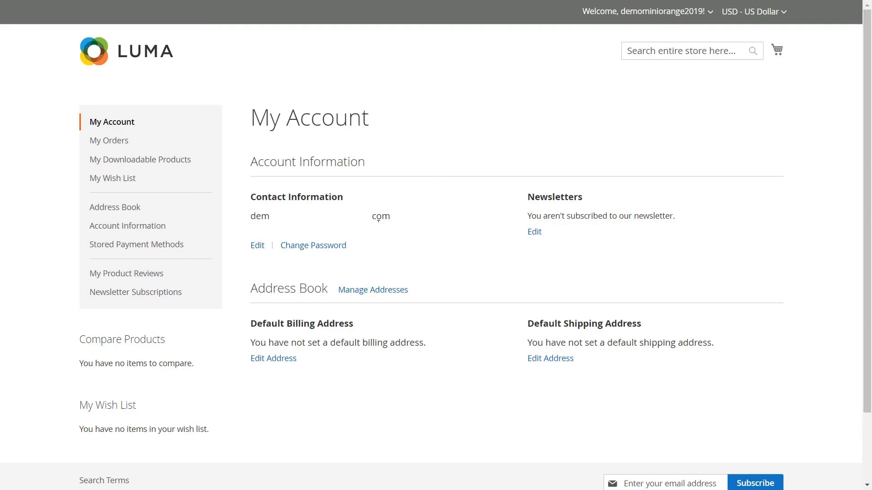